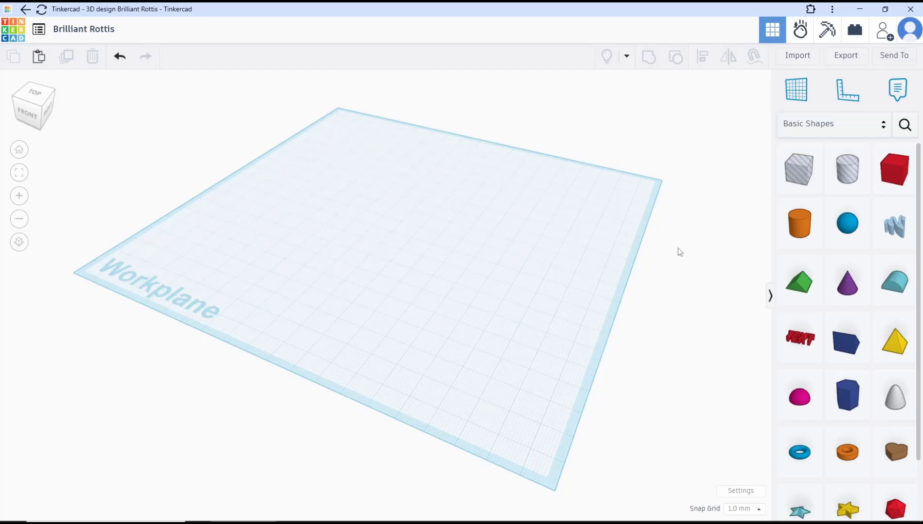
mouse_move(799, 281)
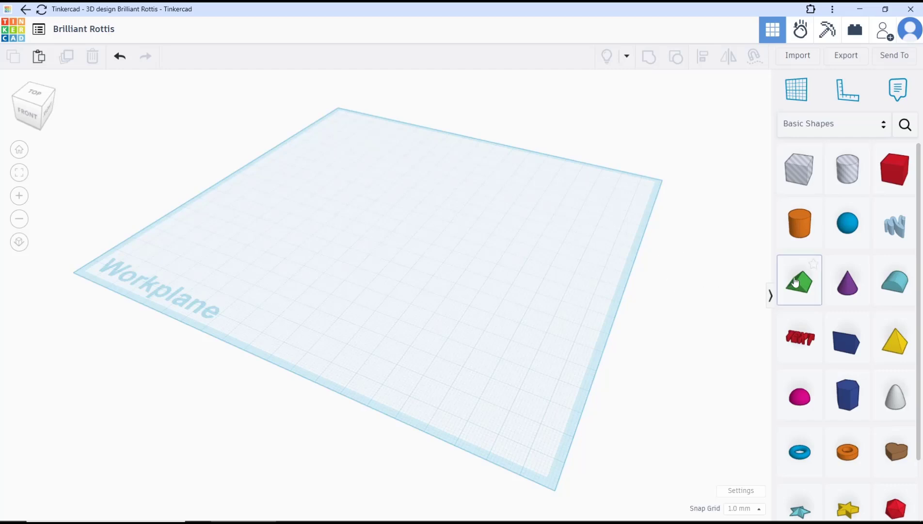
Place a box, sphere and cylinder overlapping near the middle of the workplane.
left_click(894, 168)
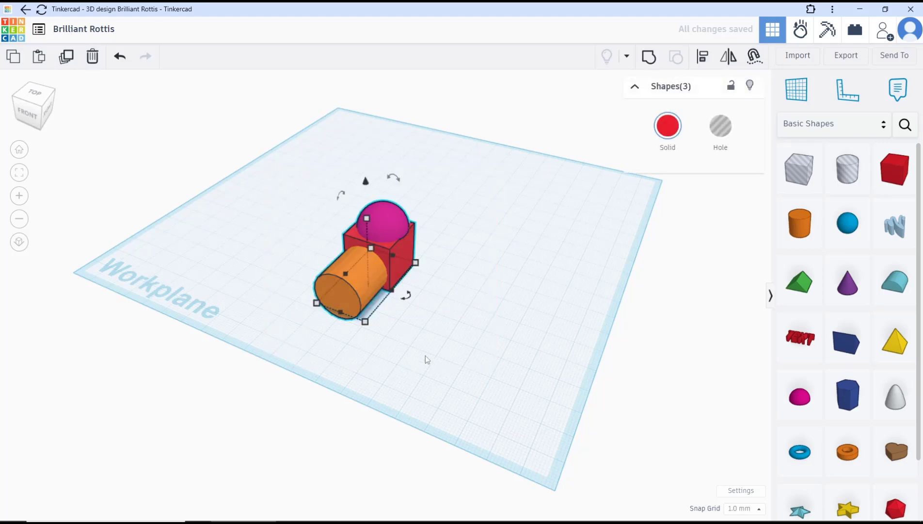
mouse_move(648, 56)
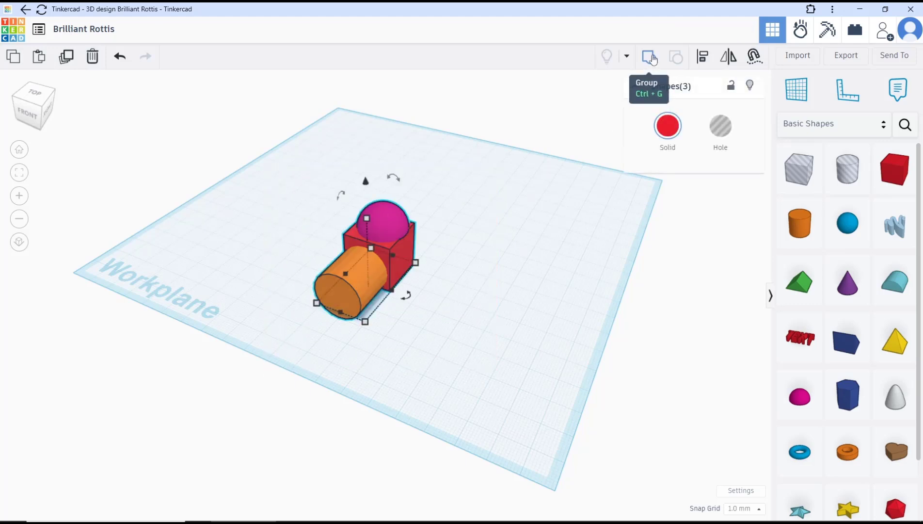
Group the box, sphere and cylinder into one red solid and select it.
left_click(648, 57)
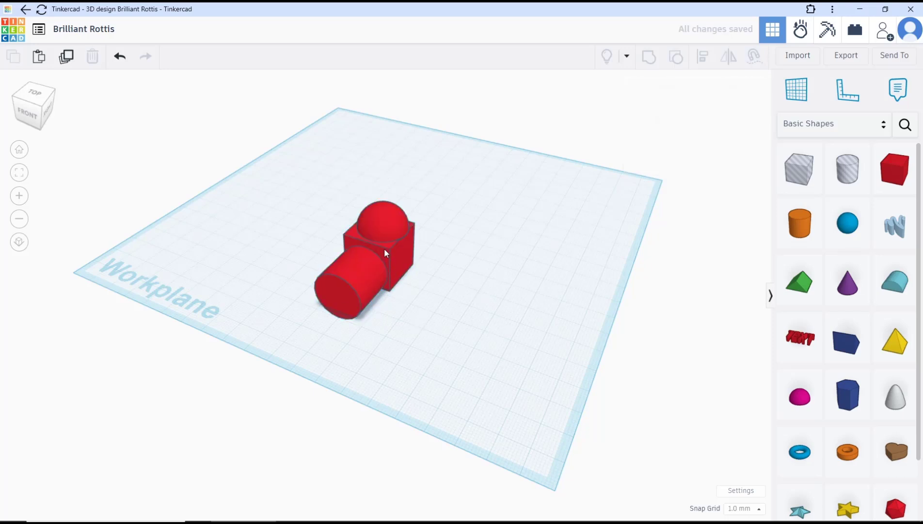
left_click(373, 259)
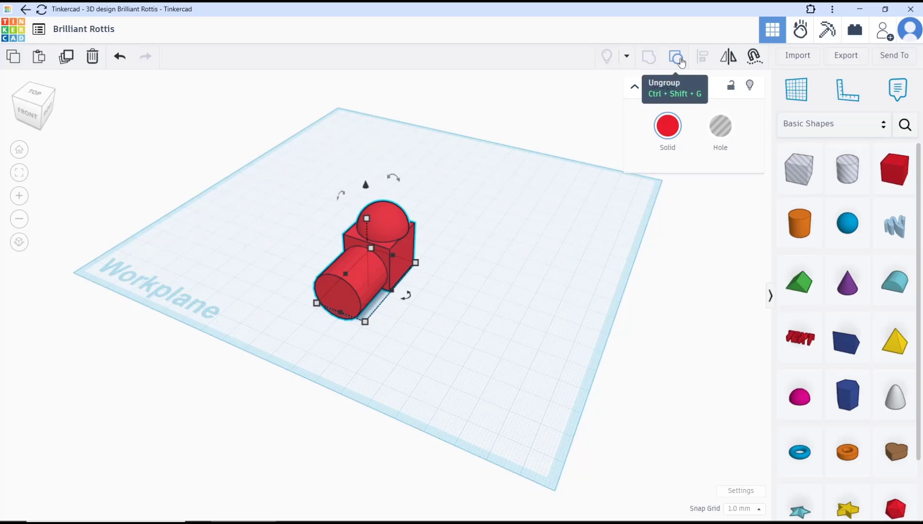
Ungroup the red solid back into the separate box, sphere and cylinder.
left_click(676, 56)
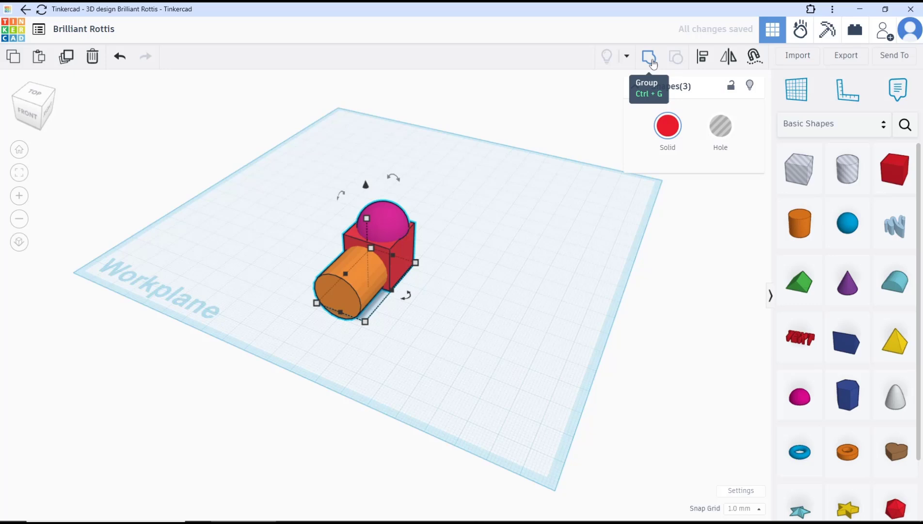
Regroup the three shapes, ungroup them again, and select the orange cylinder alone.
left_click(649, 56)
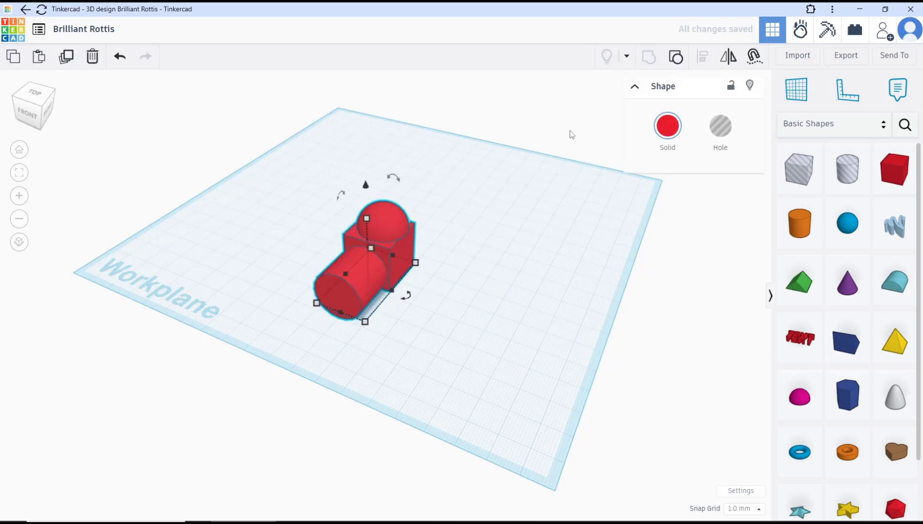
mouse_move(676, 56)
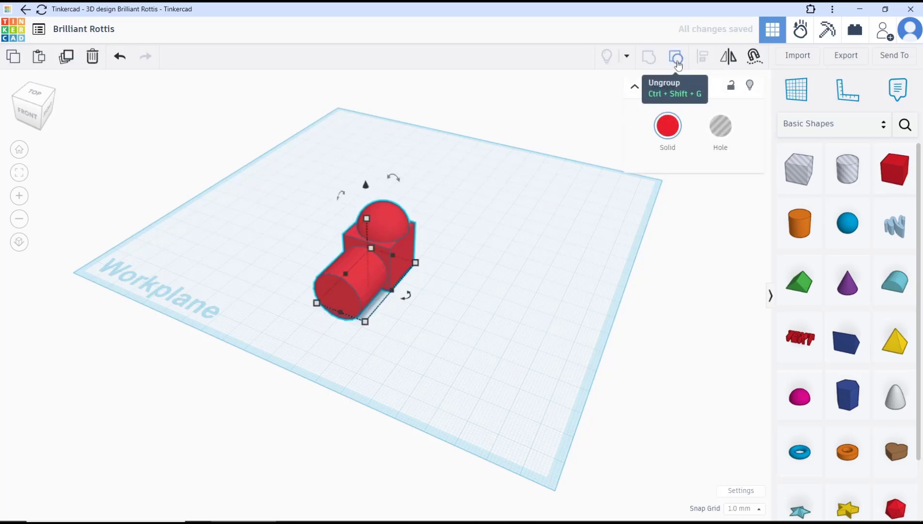
left_click(676, 56)
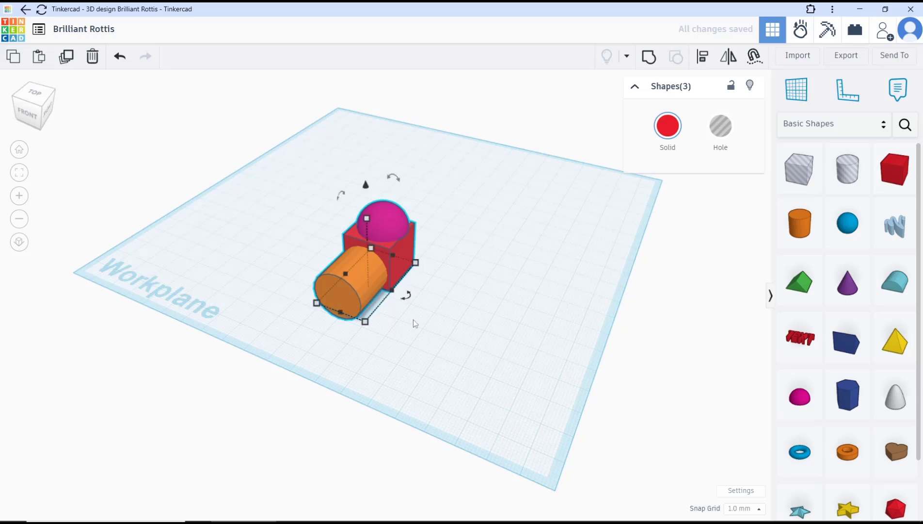
left_click(358, 284)
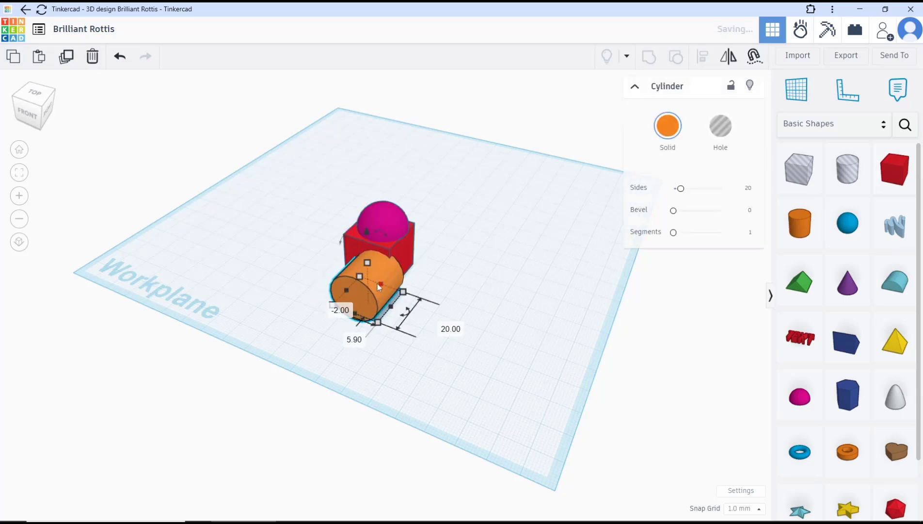